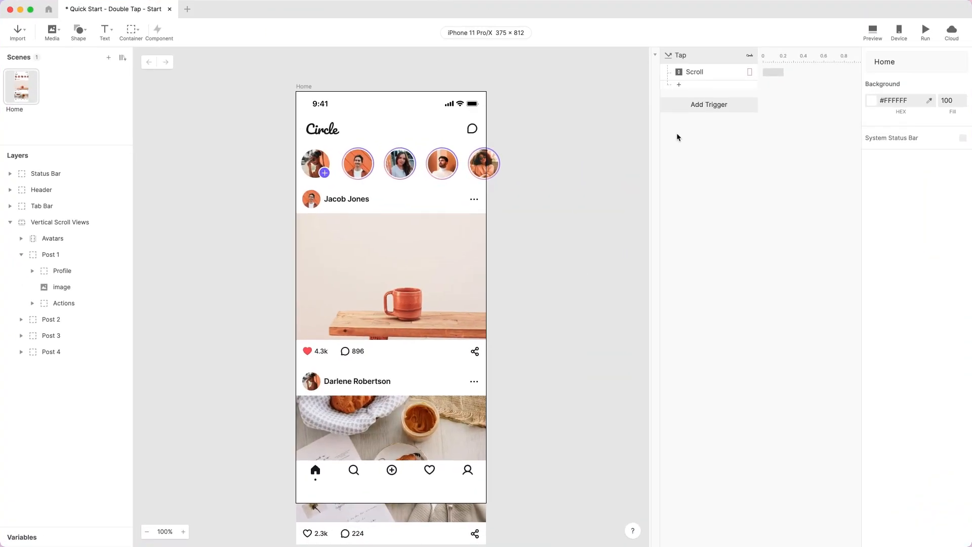
Step: Switch to the browser tab with the LottieFiles like-button heart animation
{"action": "left_click", "coordinate": [872, 28]}
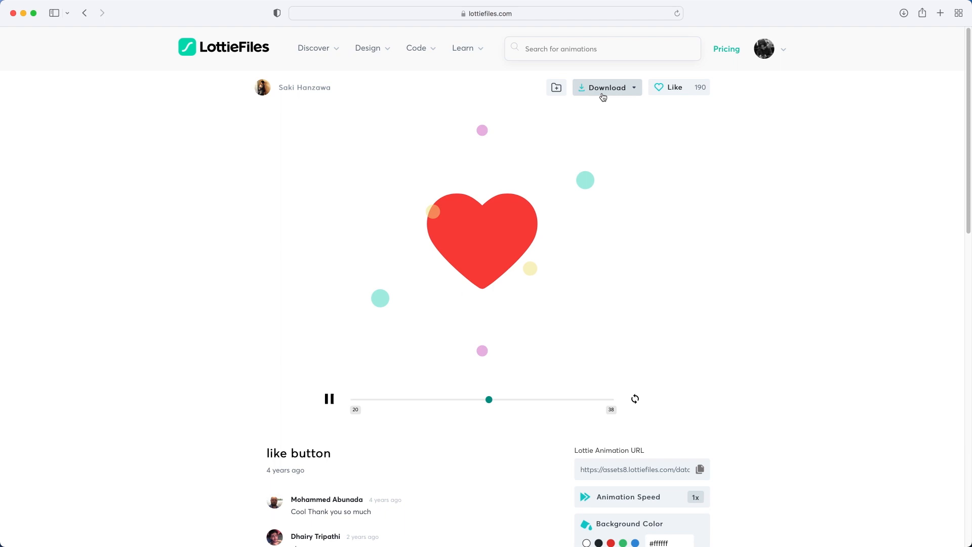
Step: Download the like-button Lottie JSON to bring it into Post 1 as 836-like-button
{"action": "left_click", "coordinate": [605, 87]}
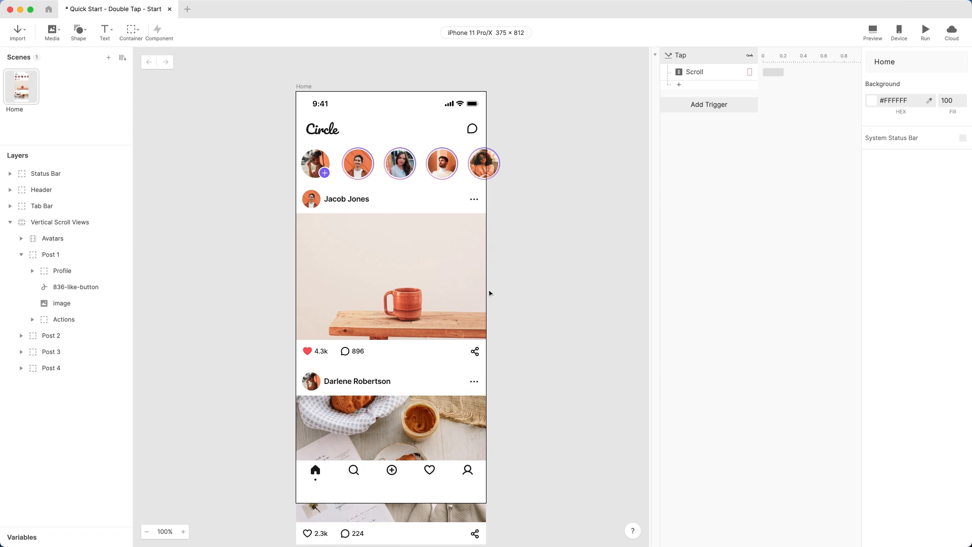
Step: Add a Double Tap trigger on Post 1's image layer
{"action": "left_click", "coordinate": [61, 303]}
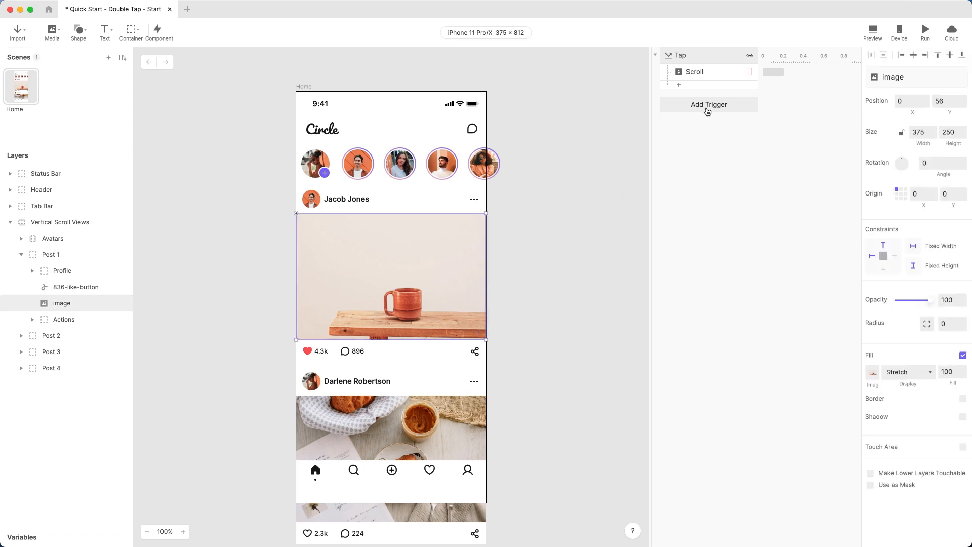
{"action": "left_click", "coordinate": [707, 104]}
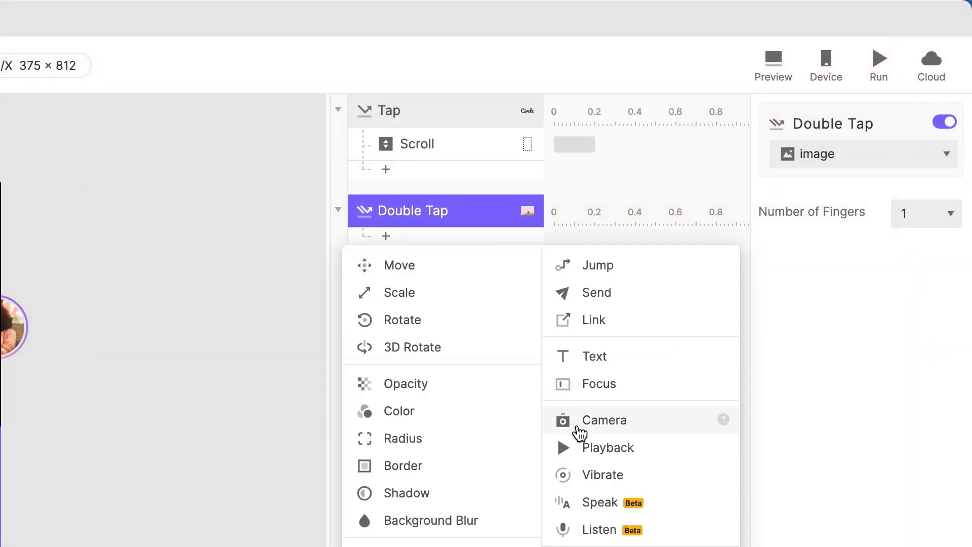
Step: Add a Playback response targeting the 836-like-button animation layer
{"action": "left_click", "coordinate": [608, 446]}
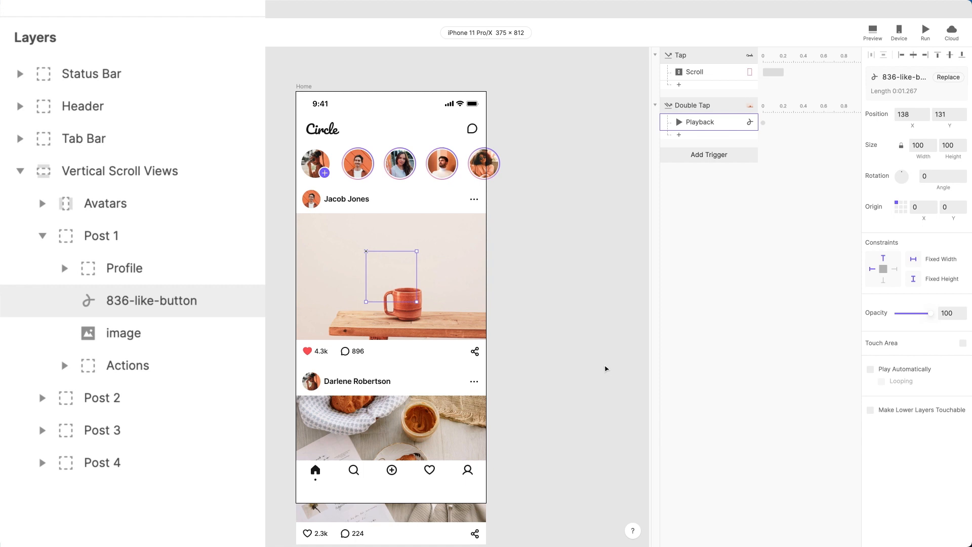
Step: Enable Make Lower Layers Touchable for 836-like-button and test the double-tap in Preview
{"action": "left_click", "coordinate": [768, 519]}
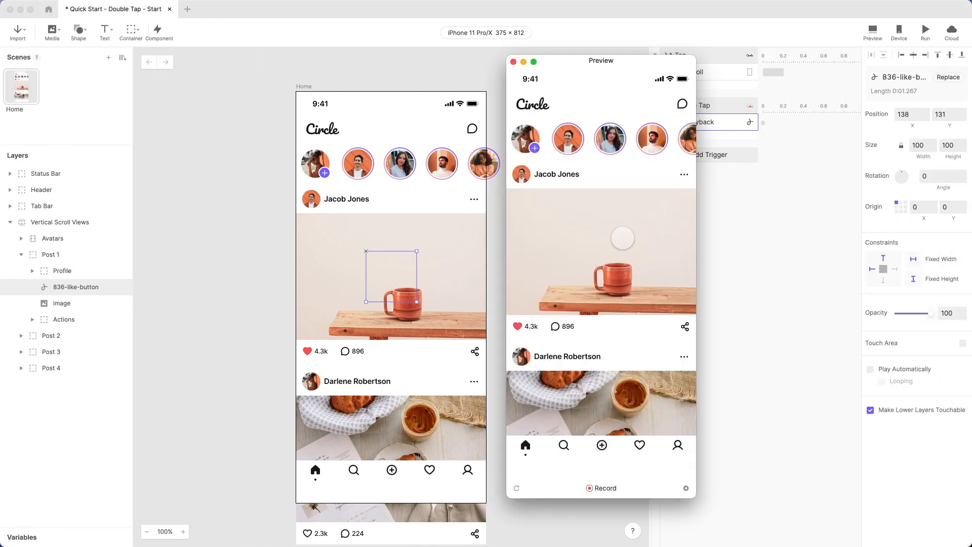
{"action": "double_click", "coordinate": [600, 251]}
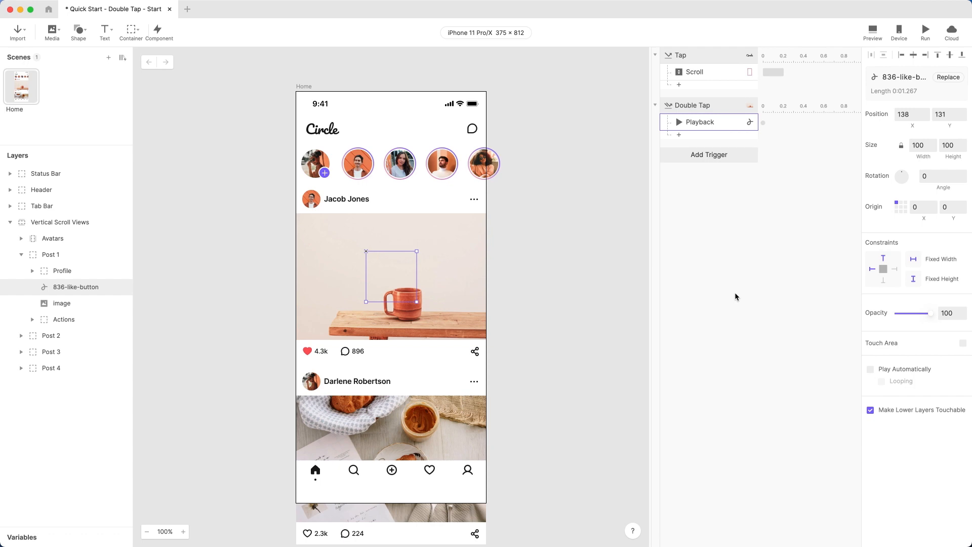
{"action": "mouse_move", "coordinate": [398, 280]}
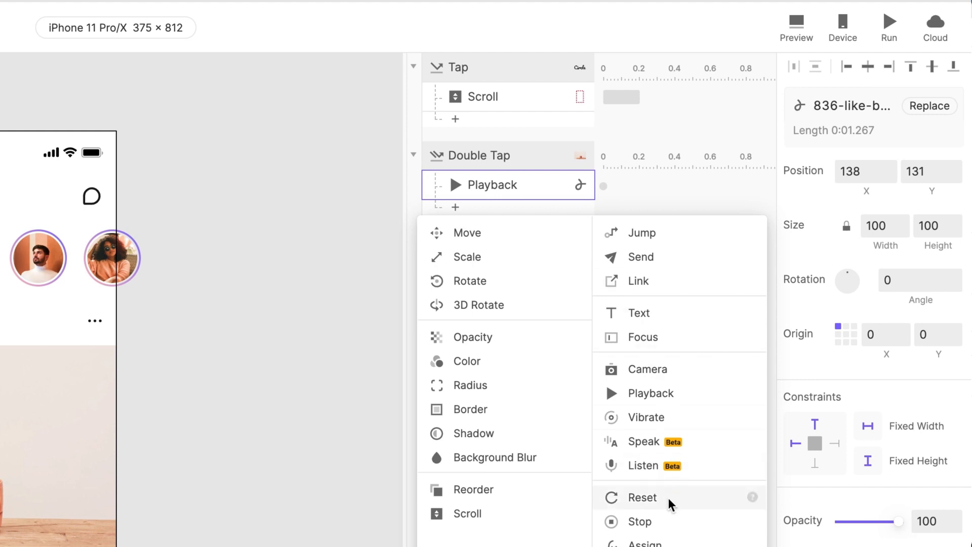
Step: Add a Reset response for 836-like-button with a 1.5 s start delay and test it
{"action": "left_click", "coordinate": [641, 497]}
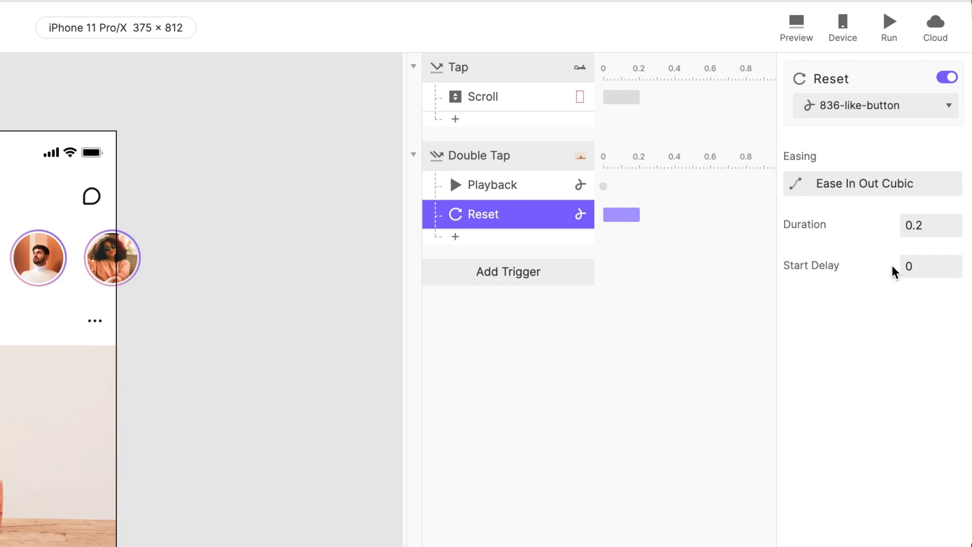
{"action": "type", "text": "1.5"}
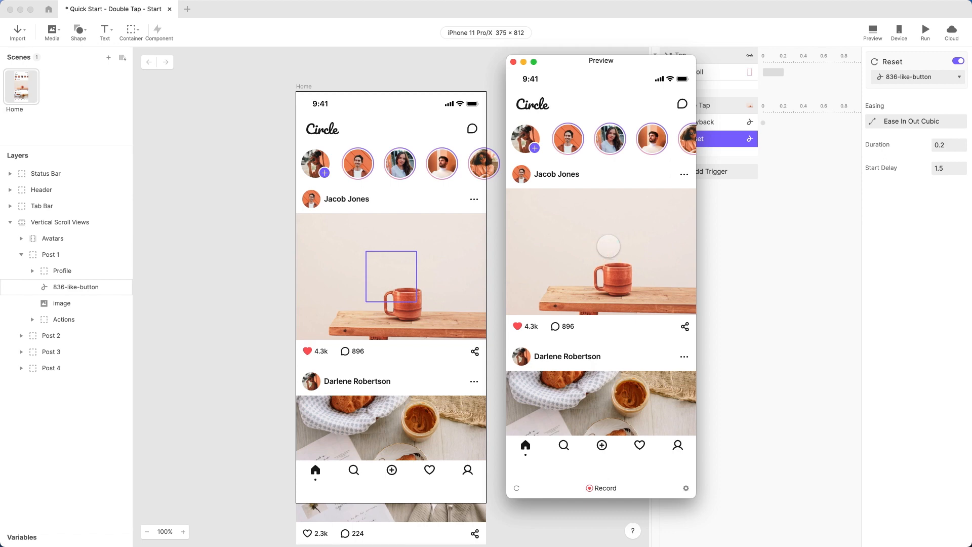
{"action": "double_click", "coordinate": [600, 251]}
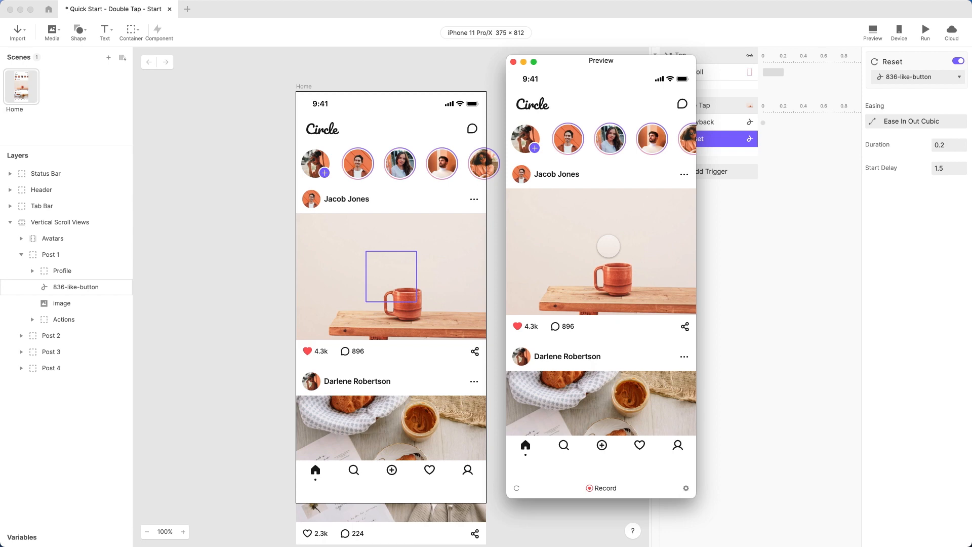
{"action": "left_click", "coordinate": [513, 61]}
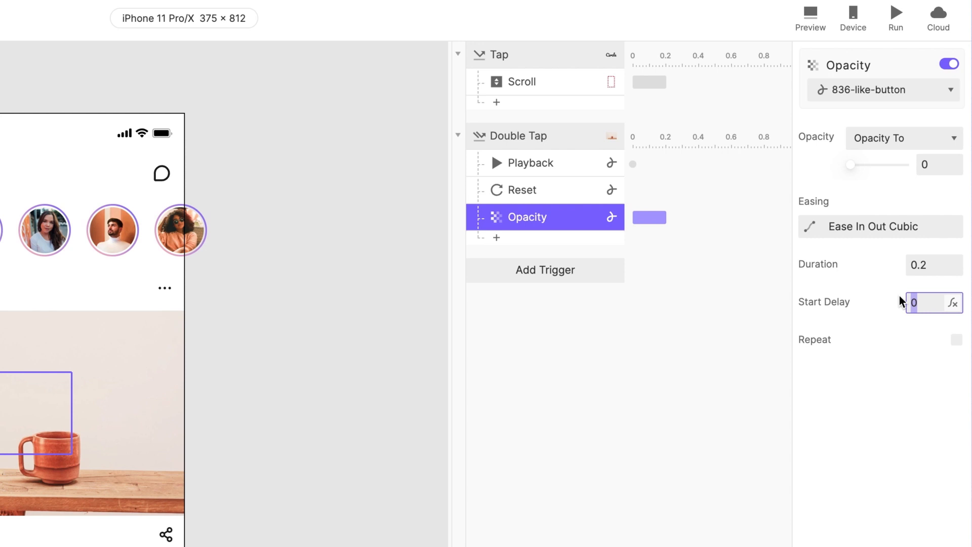
Step: Set the Opacity fade's start delay to 1.5 s and shift the Reset to 1.7 s
{"action": "type", "text": "1.5"}
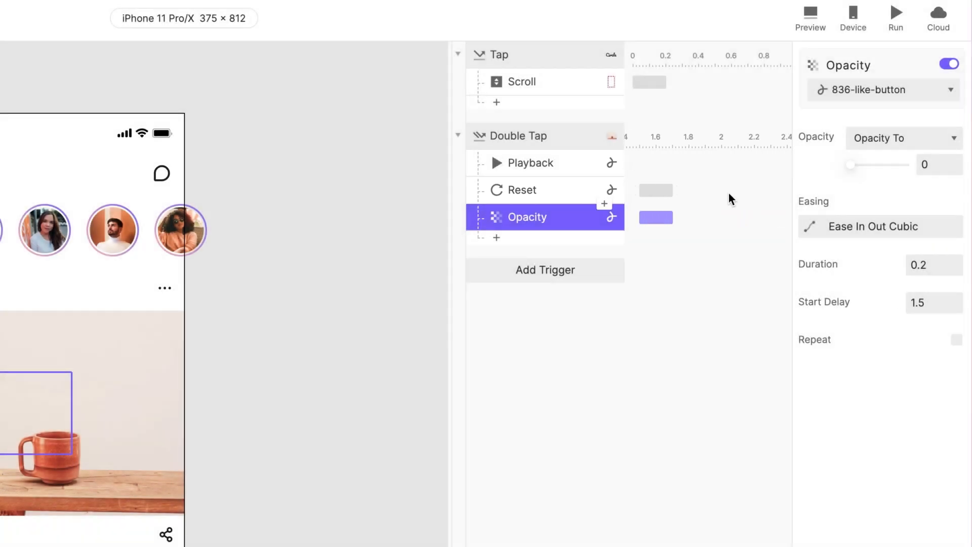
{"action": "left_click", "coordinate": [523, 189]}
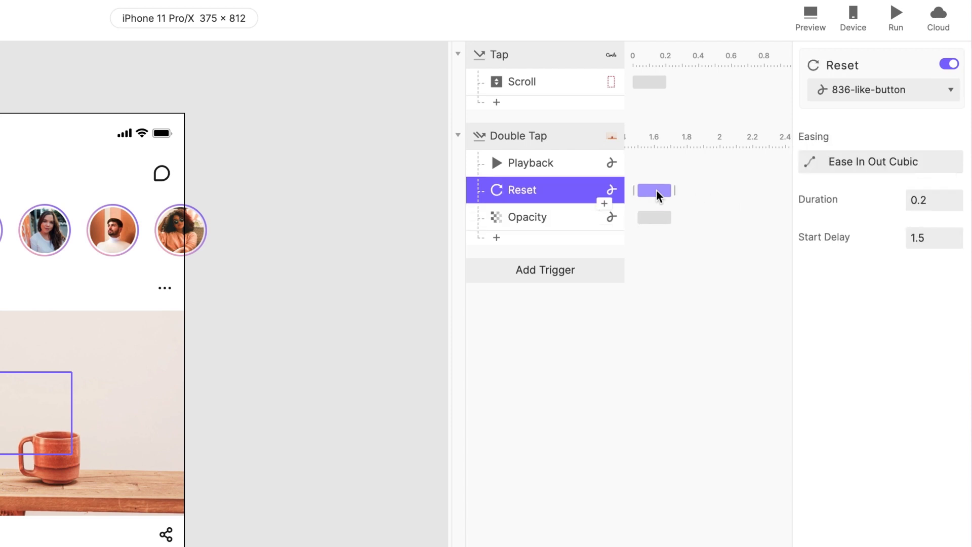
{"action": "left_click_drag", "start_coordinate": [654, 190], "coordinate": [680, 191]}
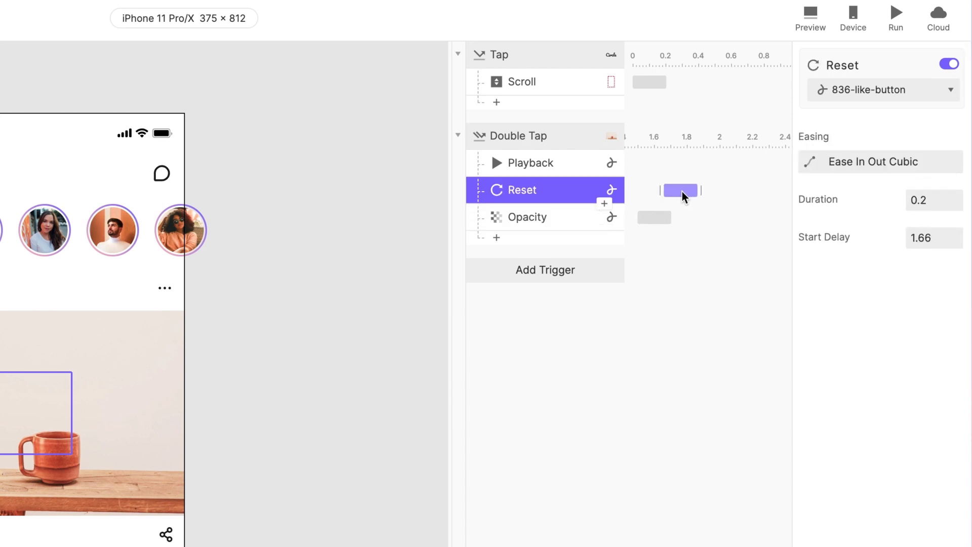
{"action": "left_click_drag", "start_coordinate": [679, 190], "coordinate": [686, 190]}
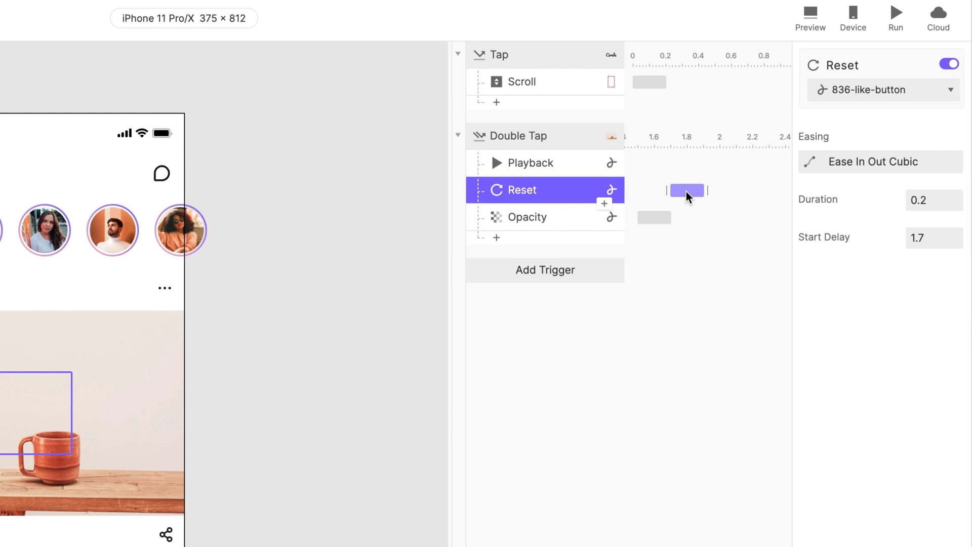
{"action": "left_click", "coordinate": [810, 13]}
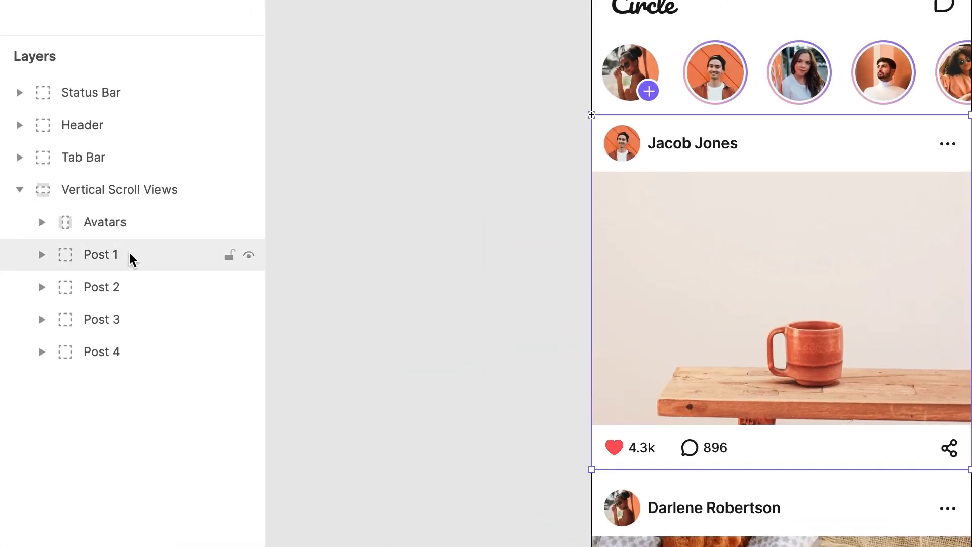
{"action": "mouse_move", "coordinate": [172, 262]}
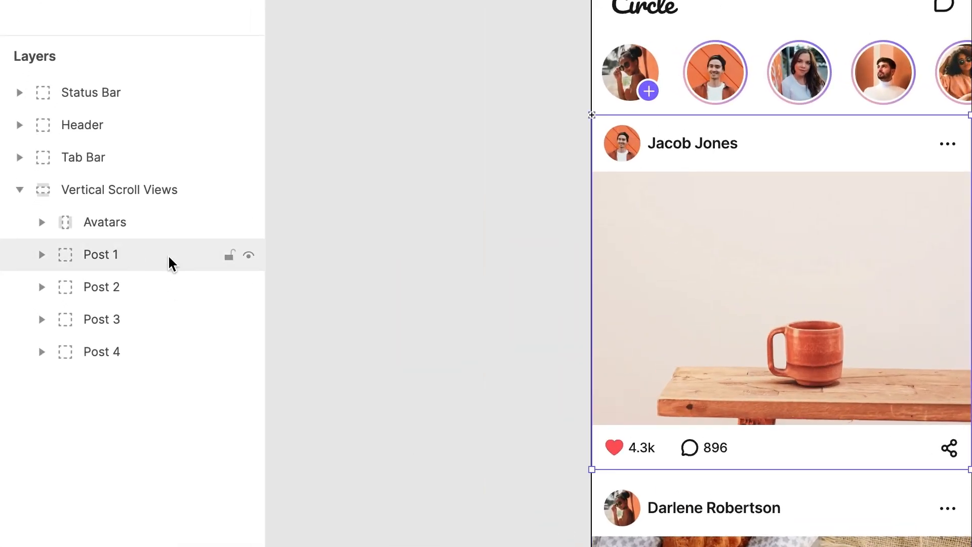
Step: Turn the Post 1 group into a component via Create Component
{"action": "right_click", "coordinate": [100, 254]}
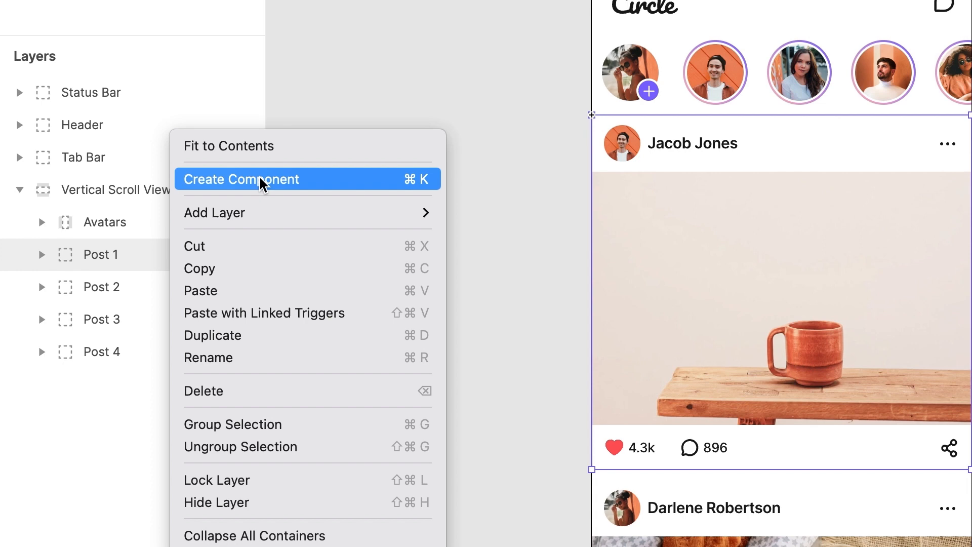
{"action": "left_click", "coordinate": [242, 179]}
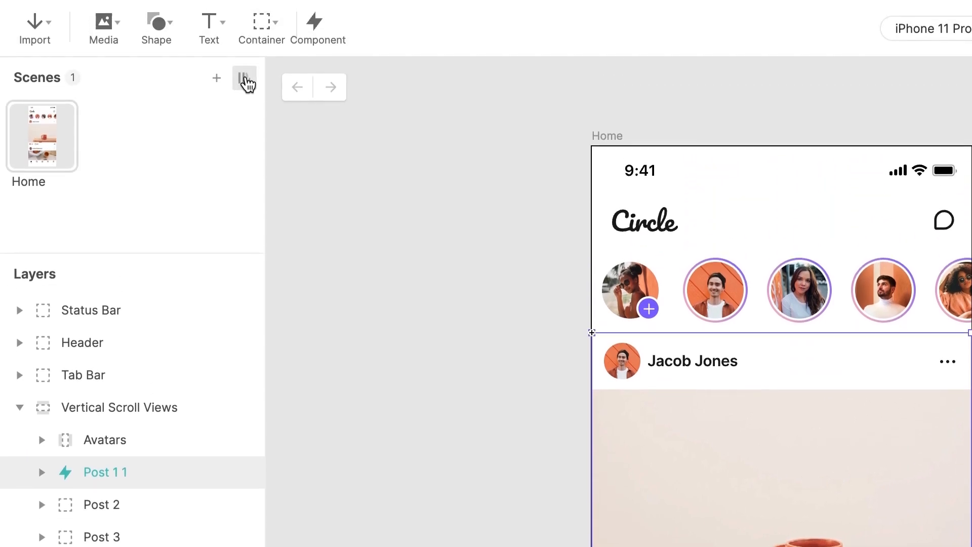
Step: Rename the component to Post and its instance layer to Post 1, then edit the component
{"action": "left_click", "coordinate": [244, 78]}
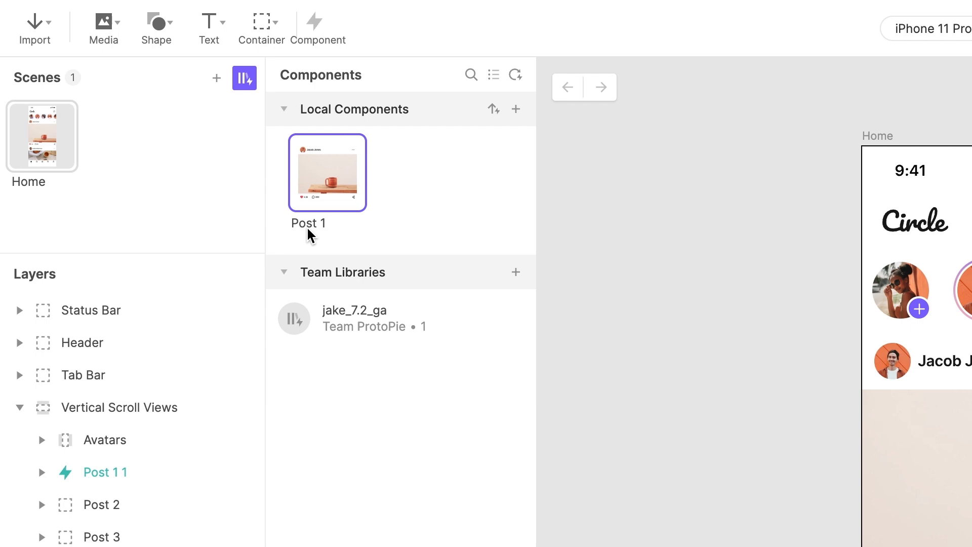
{"action": "double_click", "coordinate": [308, 222]}
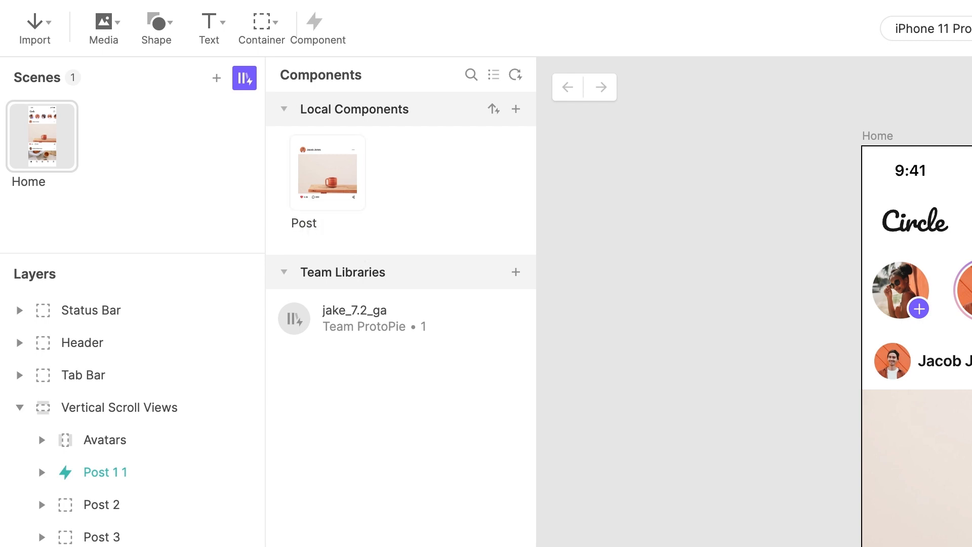
{"action": "left_click", "coordinate": [106, 472]}
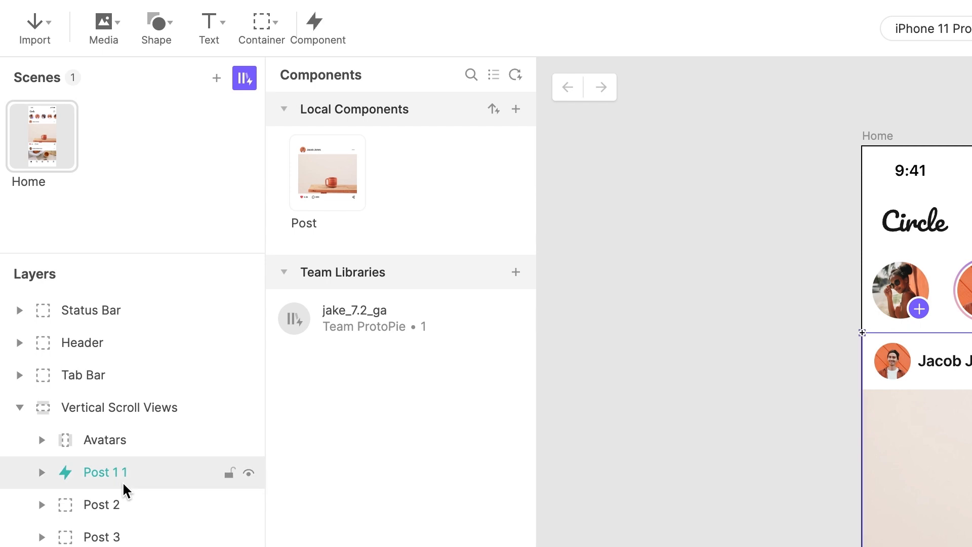
{"action": "double_click", "coordinate": [105, 472]}
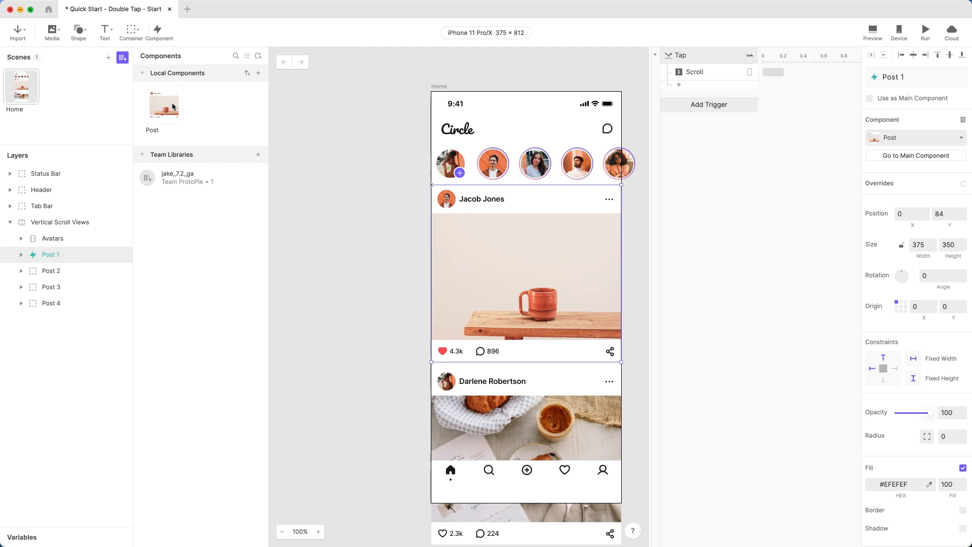
{"action": "double_click", "coordinate": [164, 104]}
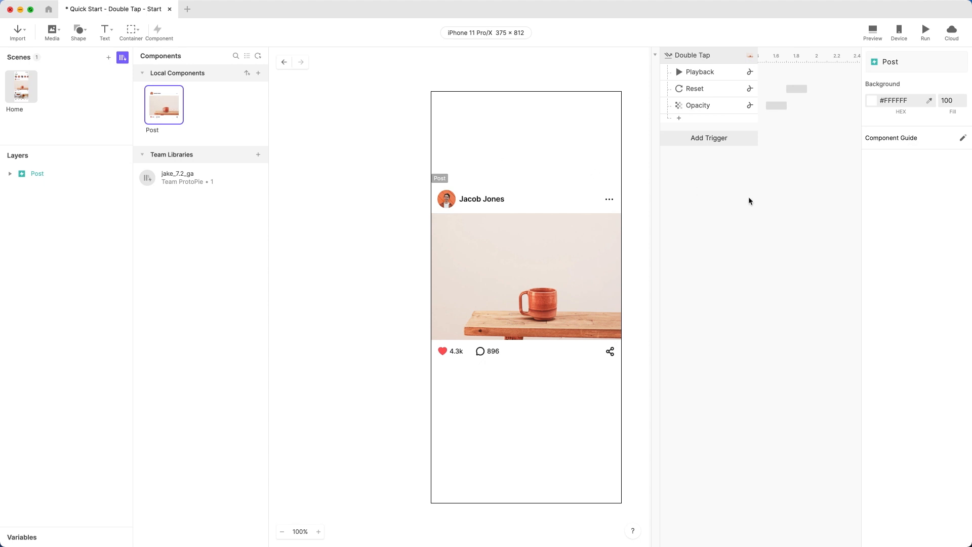
{"action": "mouse_move", "coordinate": [667, 56]}
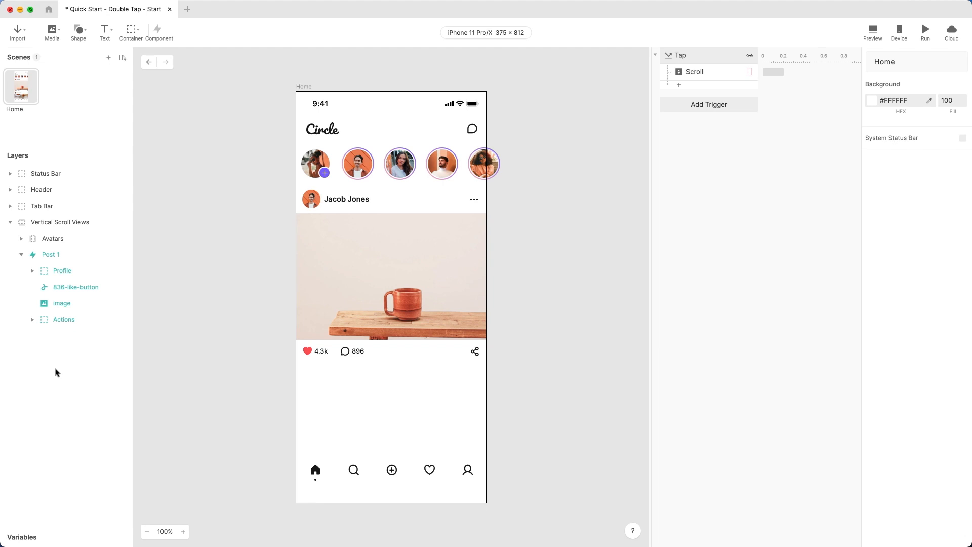
Step: Duplicate Post 1 with Cmd+D into Post 2, Post 3 and Post 4
{"action": "left_click", "coordinate": [51, 254]}
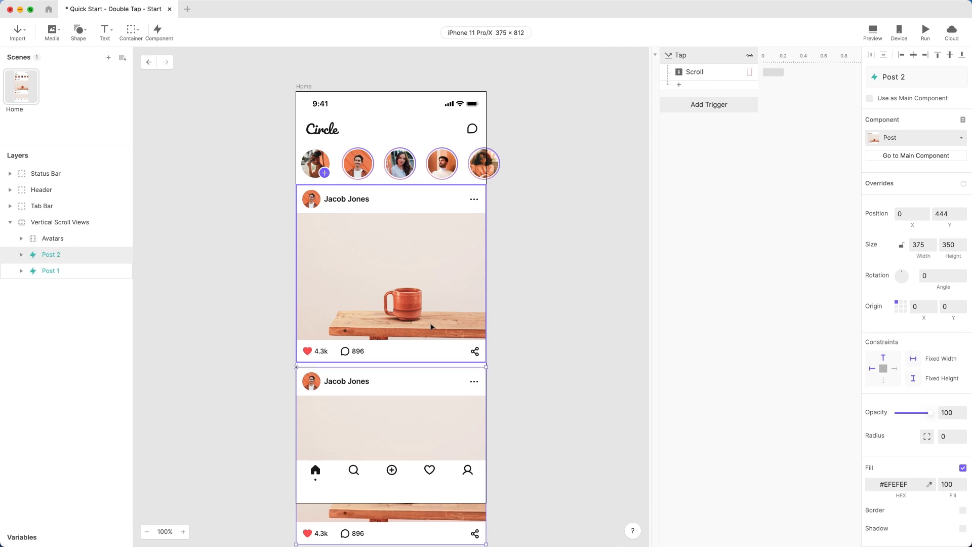
{"action": "scroll", "scroll_direction": "down", "scroll_amount": 3}
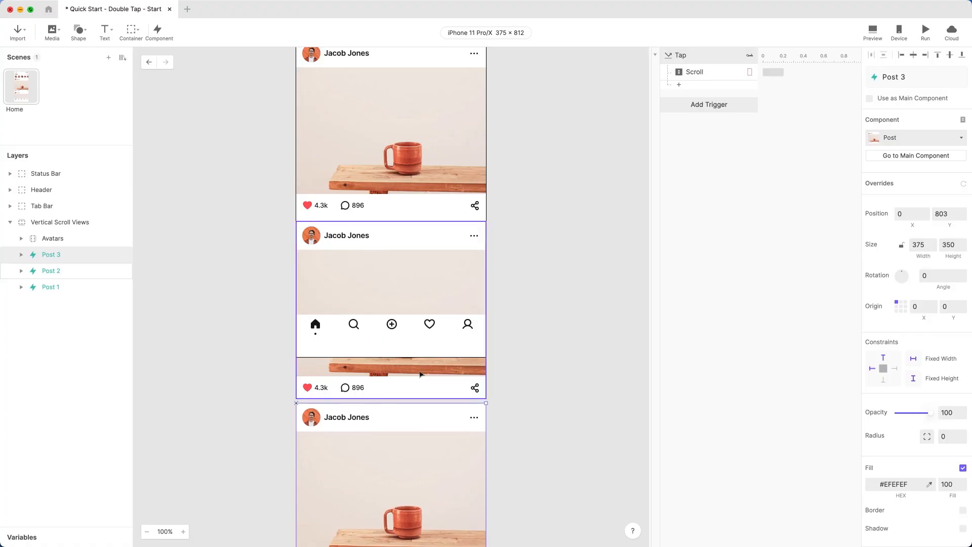
{"action": "scroll", "scroll_direction": "down", "scroll_amount": 3}
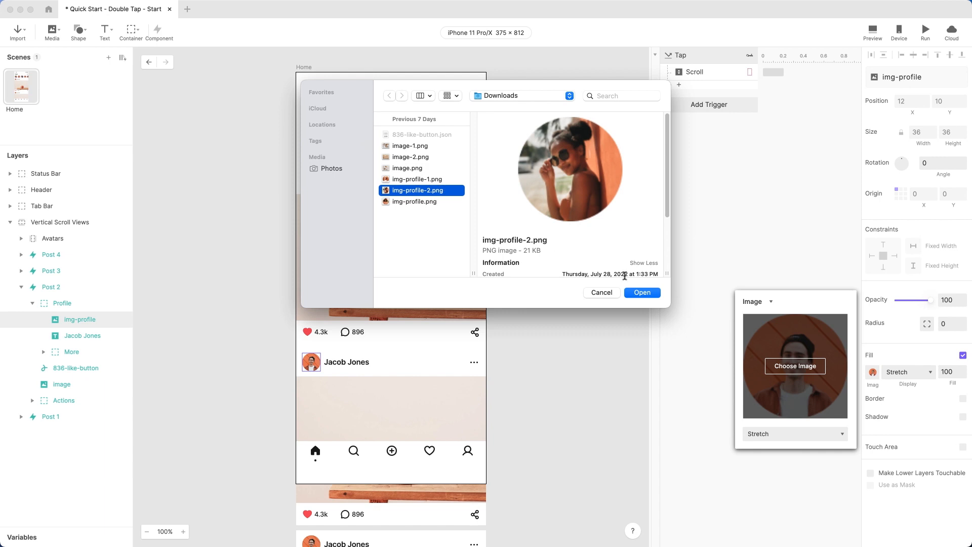
Step: Give Post 2 img-profile-2.png as its profile photo and image-1.png as its post photo, then select its author name
{"action": "left_click", "coordinate": [642, 292]}
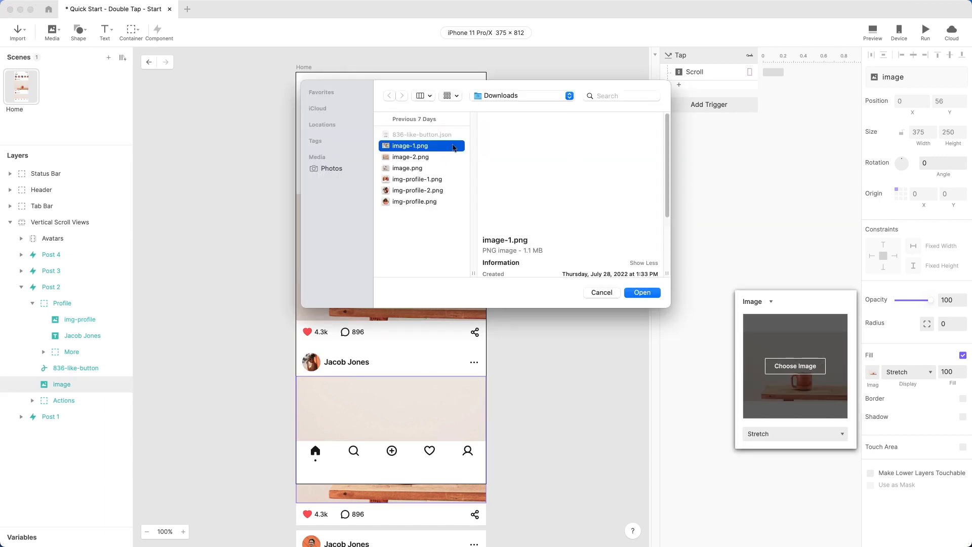
{"action": "left_click", "coordinate": [642, 292]}
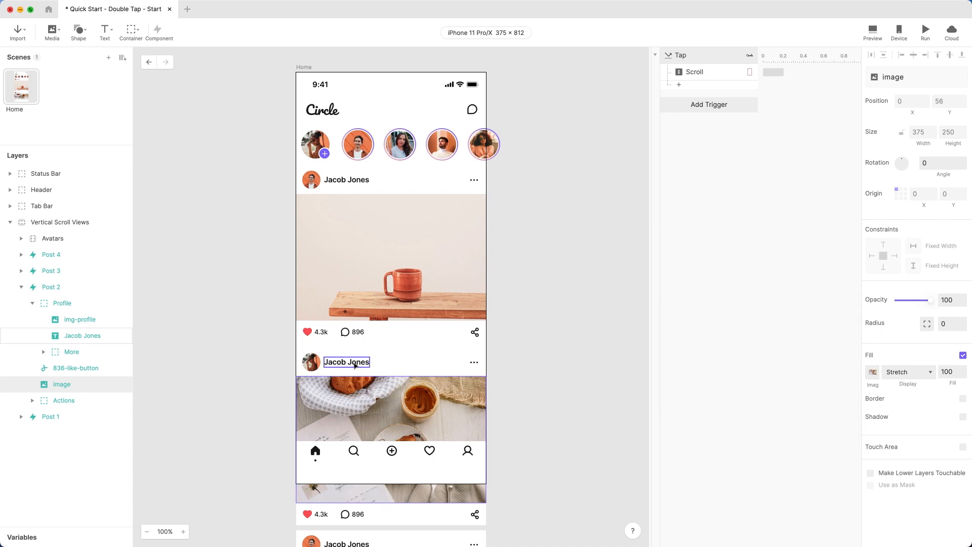
{"action": "left_click", "coordinate": [346, 362]}
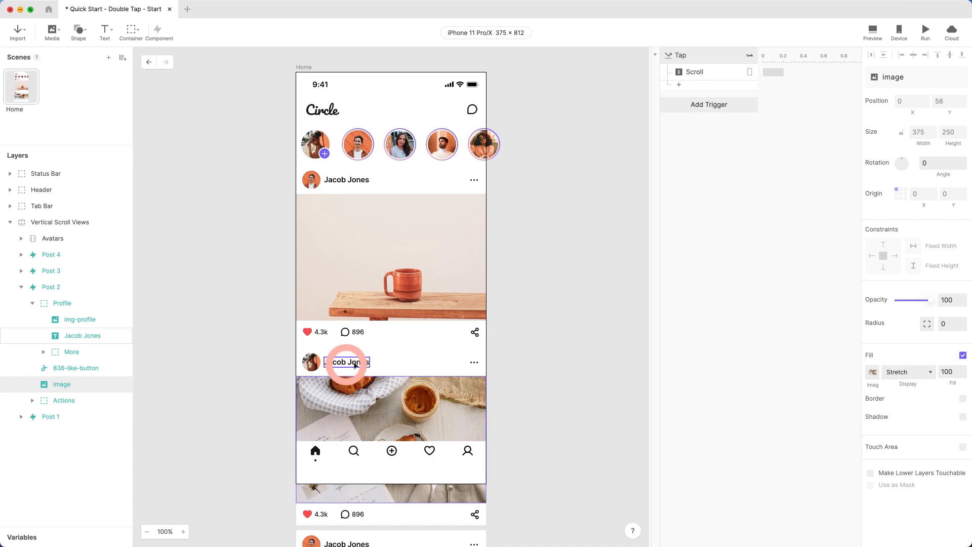
{"action": "left_click", "coordinate": [346, 362]}
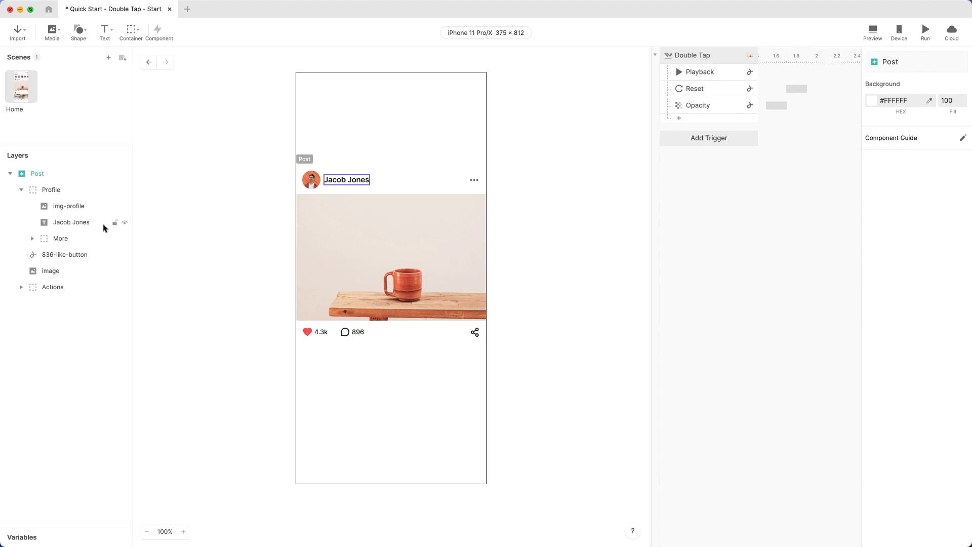
Step: Rename the Post component's Jacob Jones text layer to 'profile name'
{"action": "left_click", "coordinate": [71, 222]}
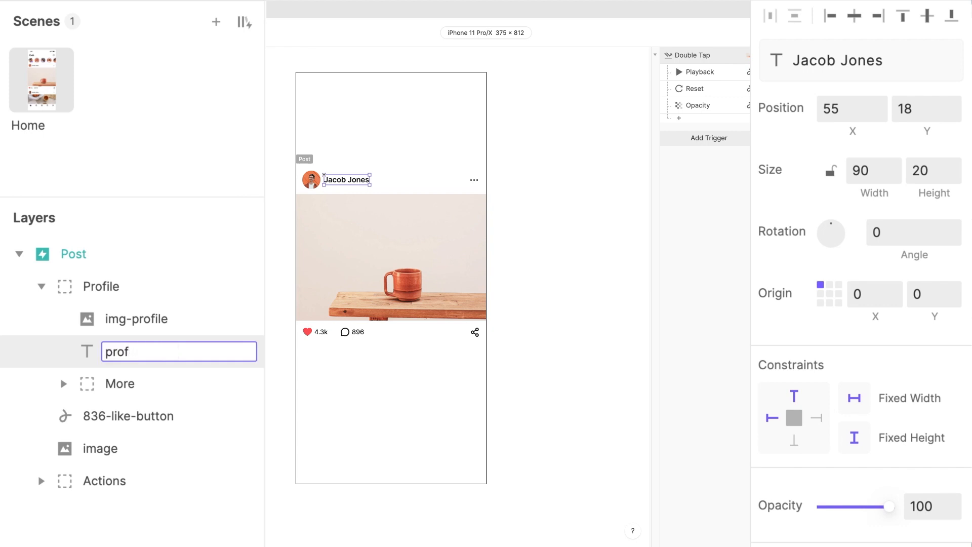
{"action": "type", "text": "profile name"}
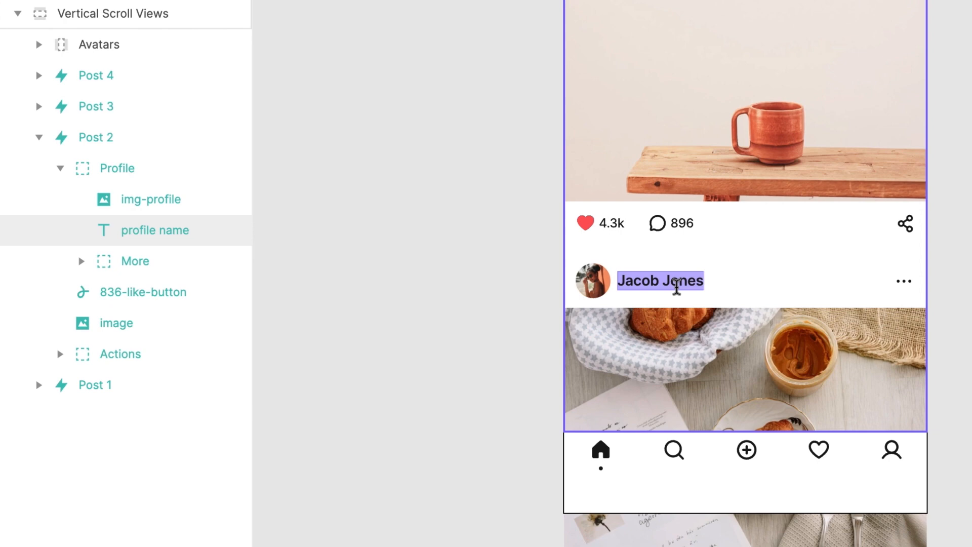
Step: Set Post 2's author name to 'Darlene Robertson' and start choosing Post 3's profile photo
{"action": "type", "text": "Darlene Robertson"}
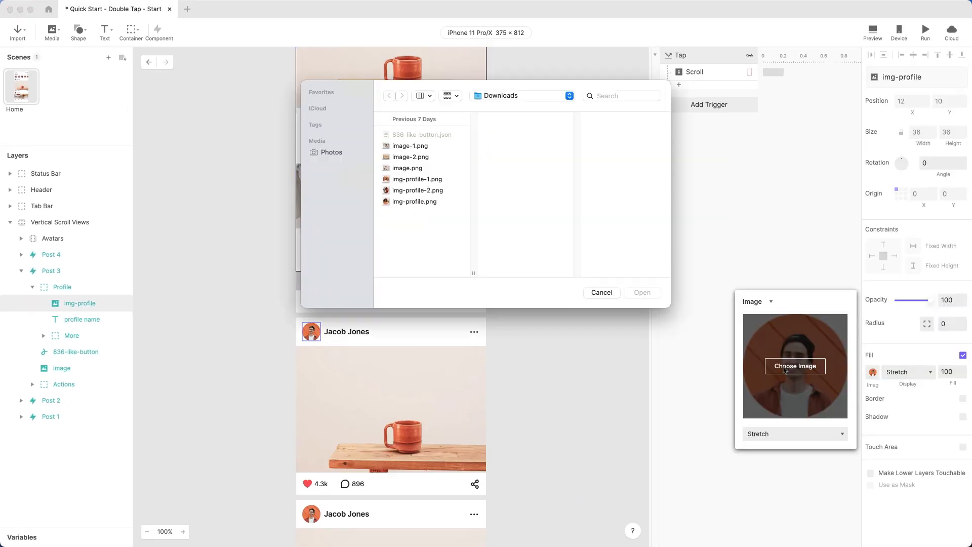
{"action": "left_click", "coordinate": [410, 156]}
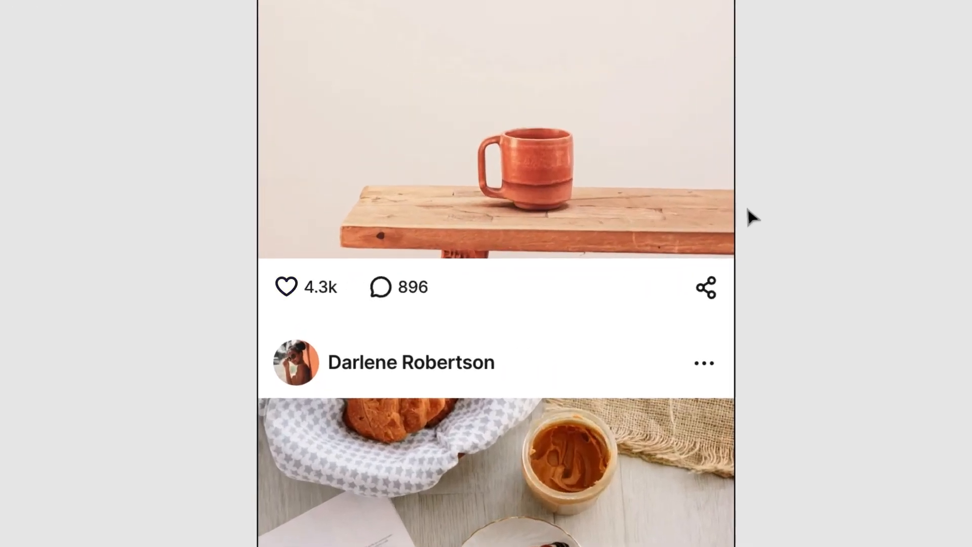
Step: Inside the Post component, select the heart's Vector (Fill) layer, which sits at 0 opacity
{"action": "left_click", "coordinate": [286, 287]}
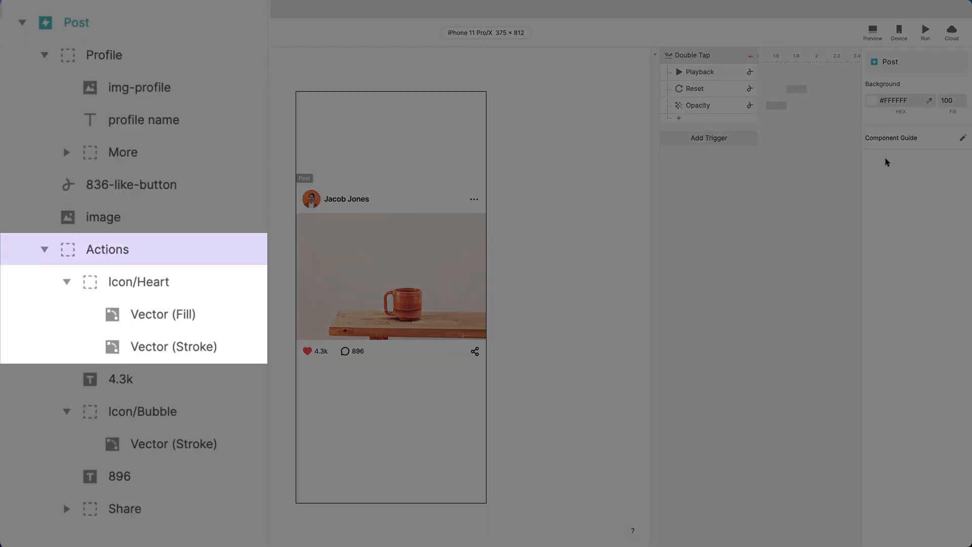
{"action": "left_click", "coordinate": [139, 281]}
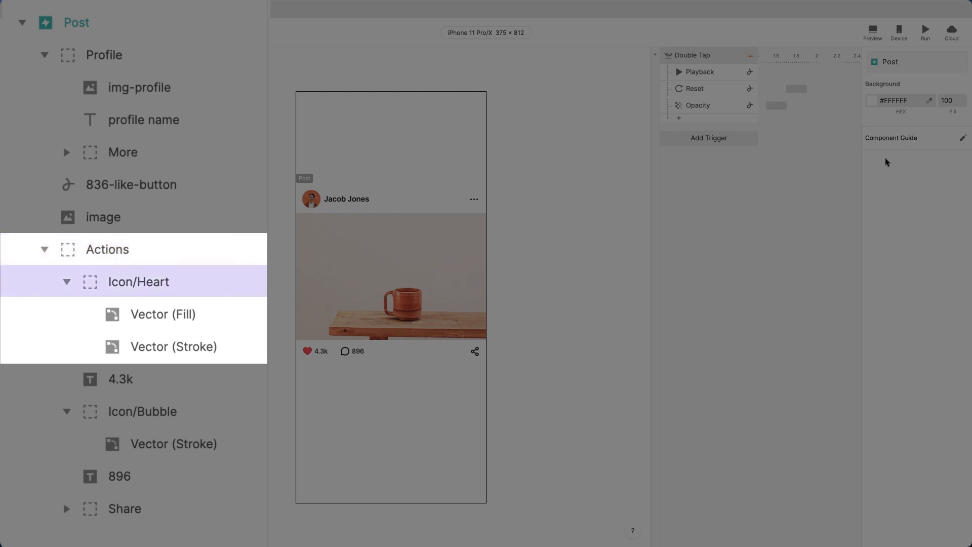
{"action": "left_click", "coordinate": [163, 314]}
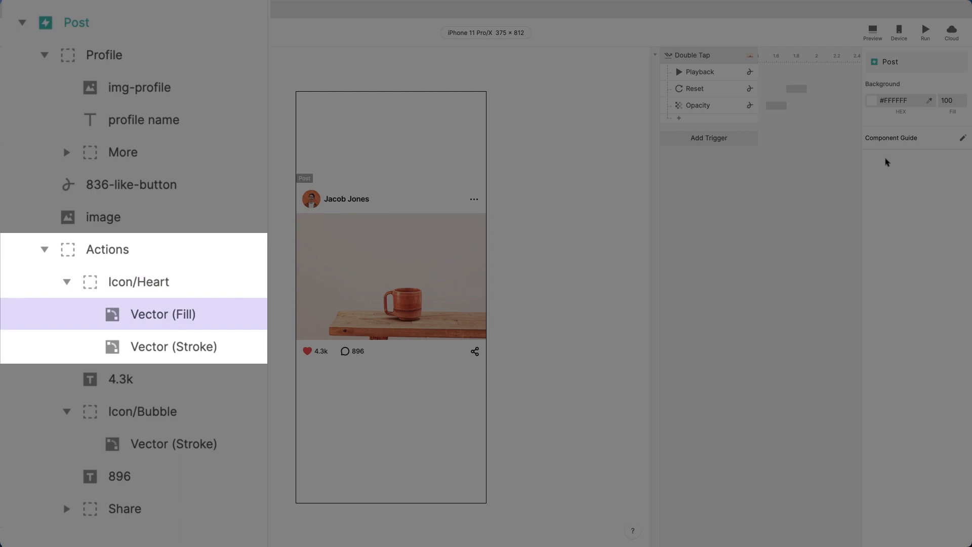
{"action": "left_click", "coordinate": [173, 346]}
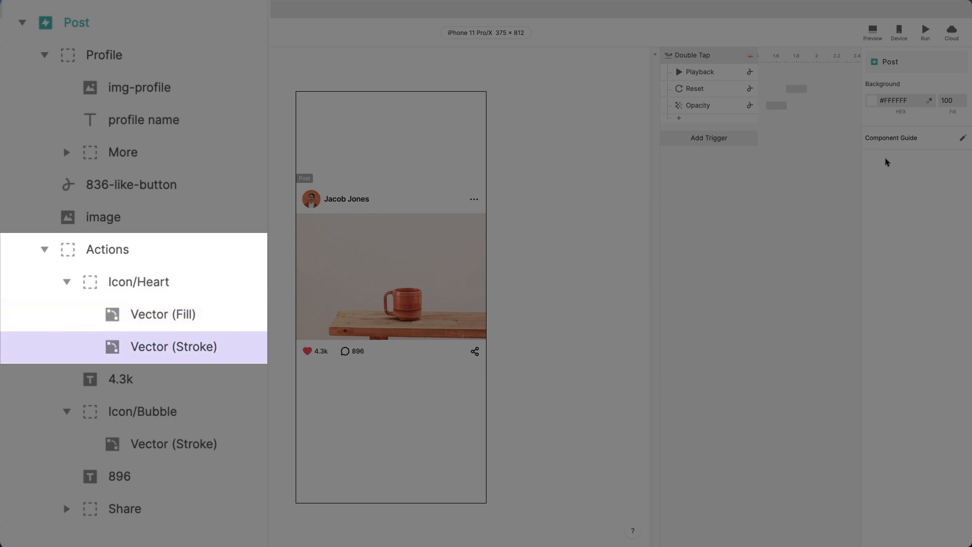
{"action": "left_click", "coordinate": [164, 314]}
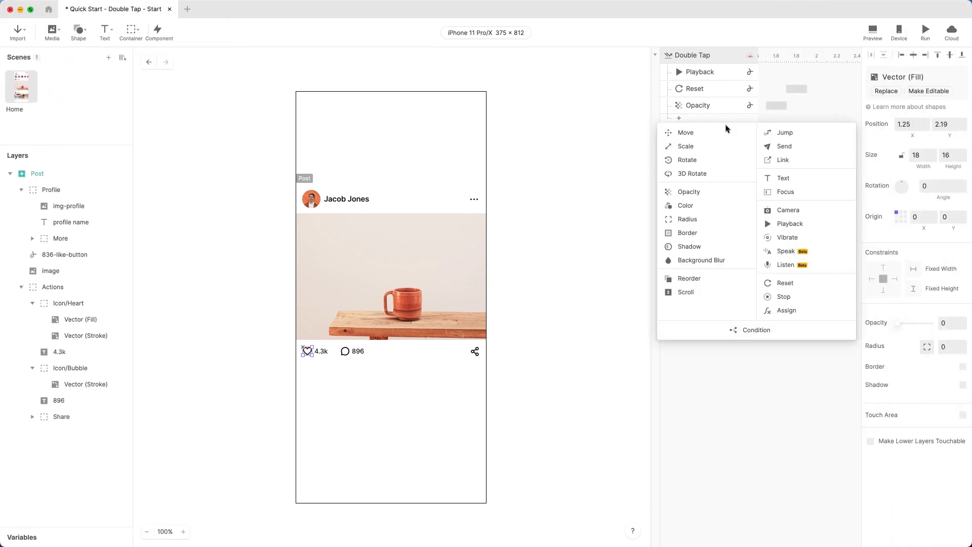
Step: Add an Opacity response to Double Tap fading Vector (Fill) to 100, and test it with a double-tap in Preview
{"action": "left_click", "coordinate": [688, 191]}
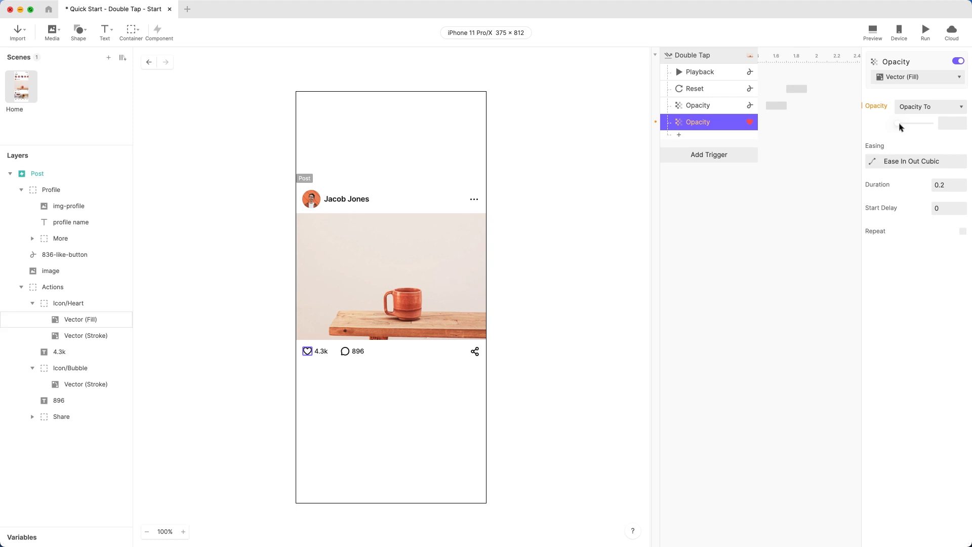
{"action": "left_click_drag", "start_coordinate": [899, 124], "coordinate": [935, 124]}
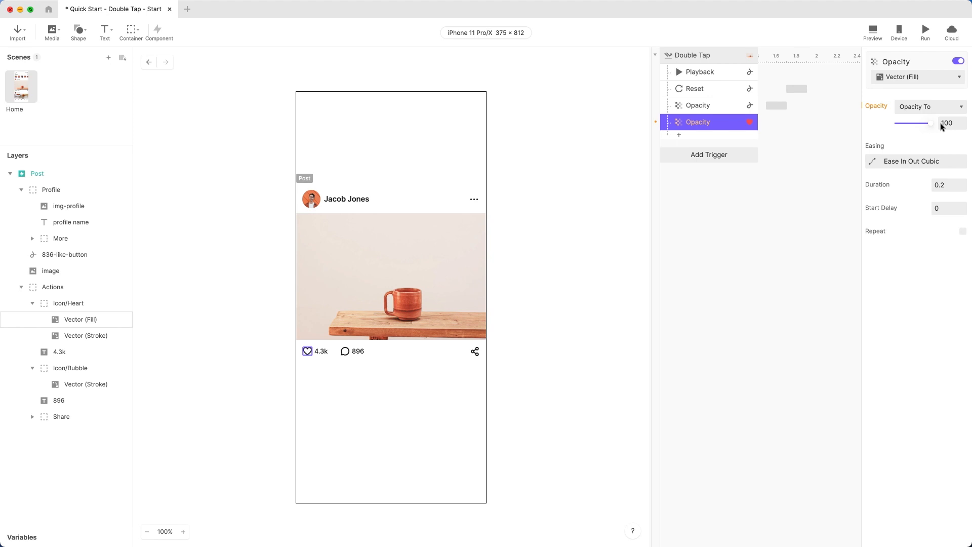
{"action": "left_click", "coordinate": [872, 30]}
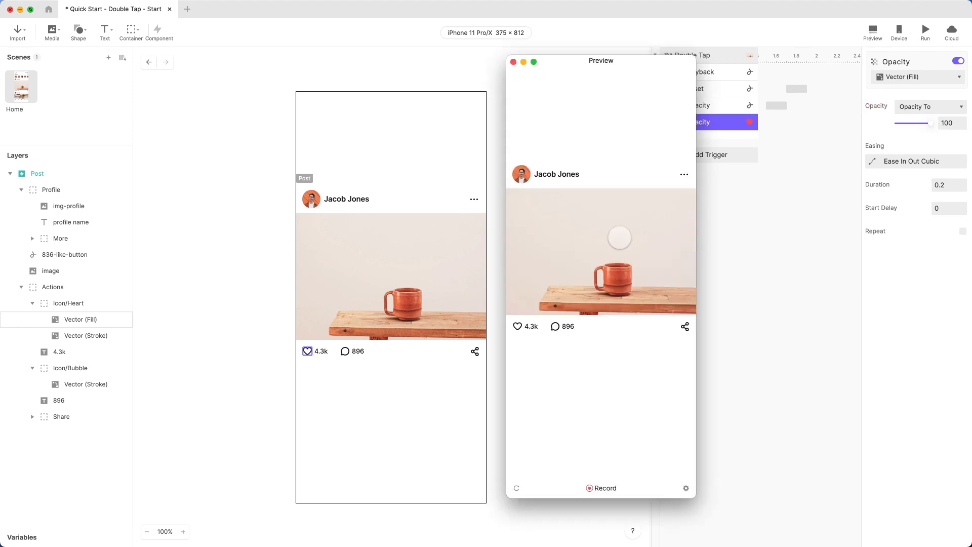
{"action": "double_click", "coordinate": [601, 251]}
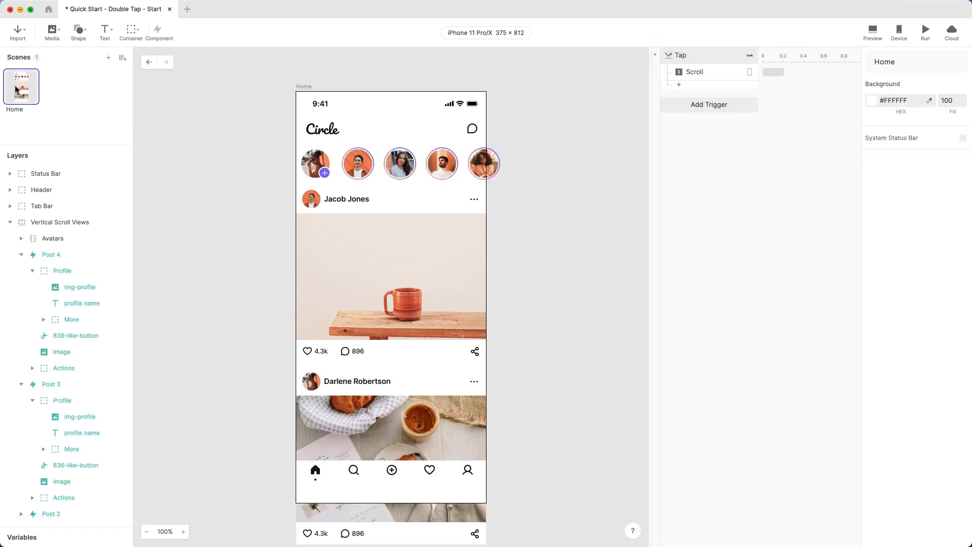
Step: Preview the Home feed and double-tap each post's photo while scrolling, turning the hearts red
{"action": "left_click", "coordinate": [872, 32]}
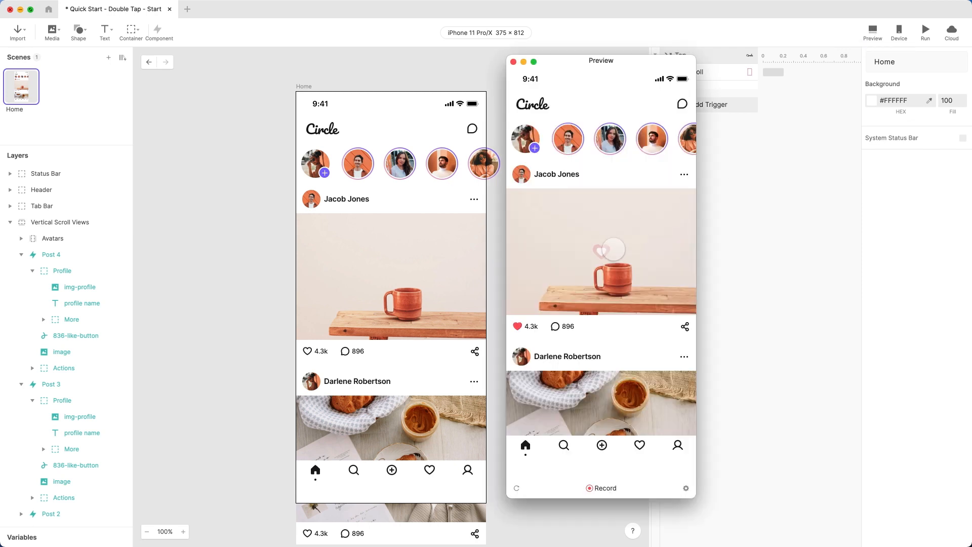
{"action": "scroll", "scroll_direction": "down", "scroll_amount": 3}
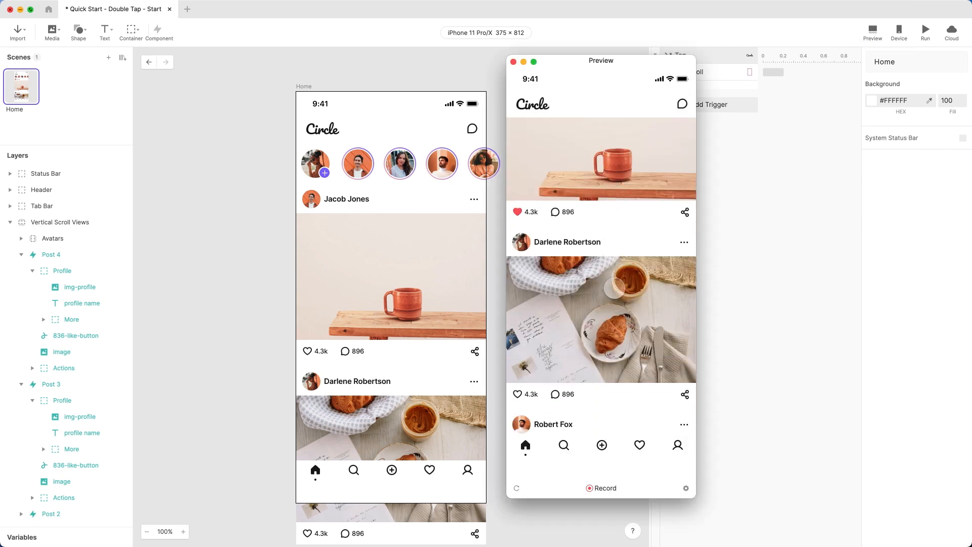
{"action": "scroll", "scroll_direction": "down", "scroll_amount": 3}
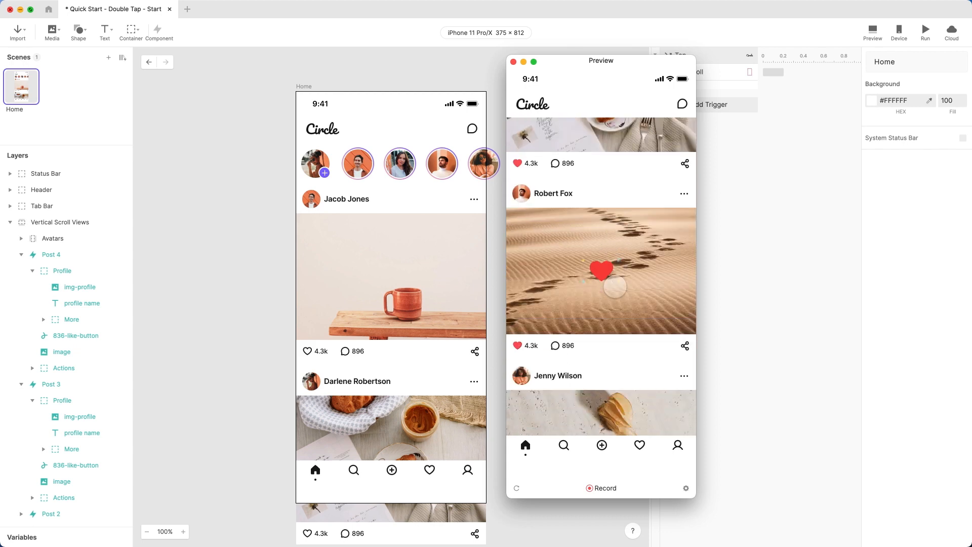
{"action": "scroll", "scroll_direction": "down", "scroll_amount": 3}
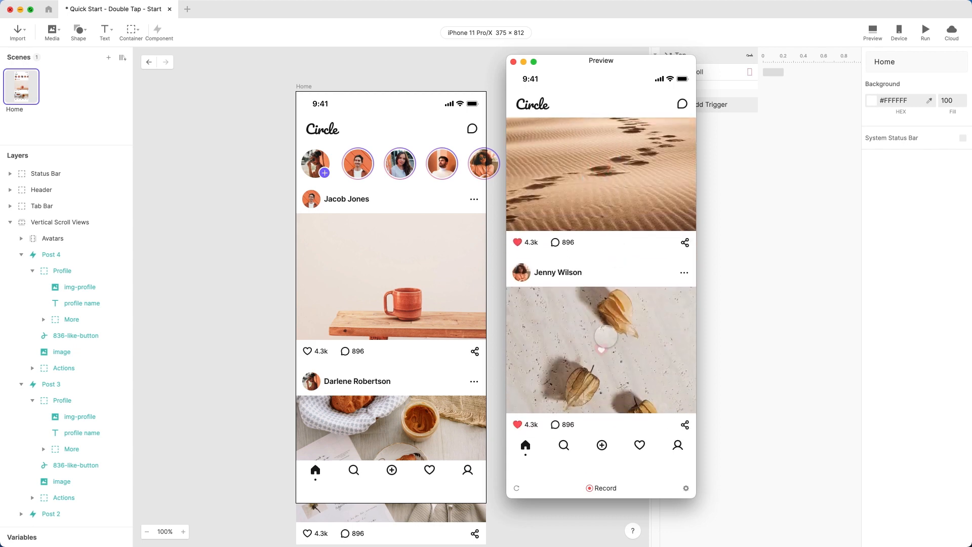